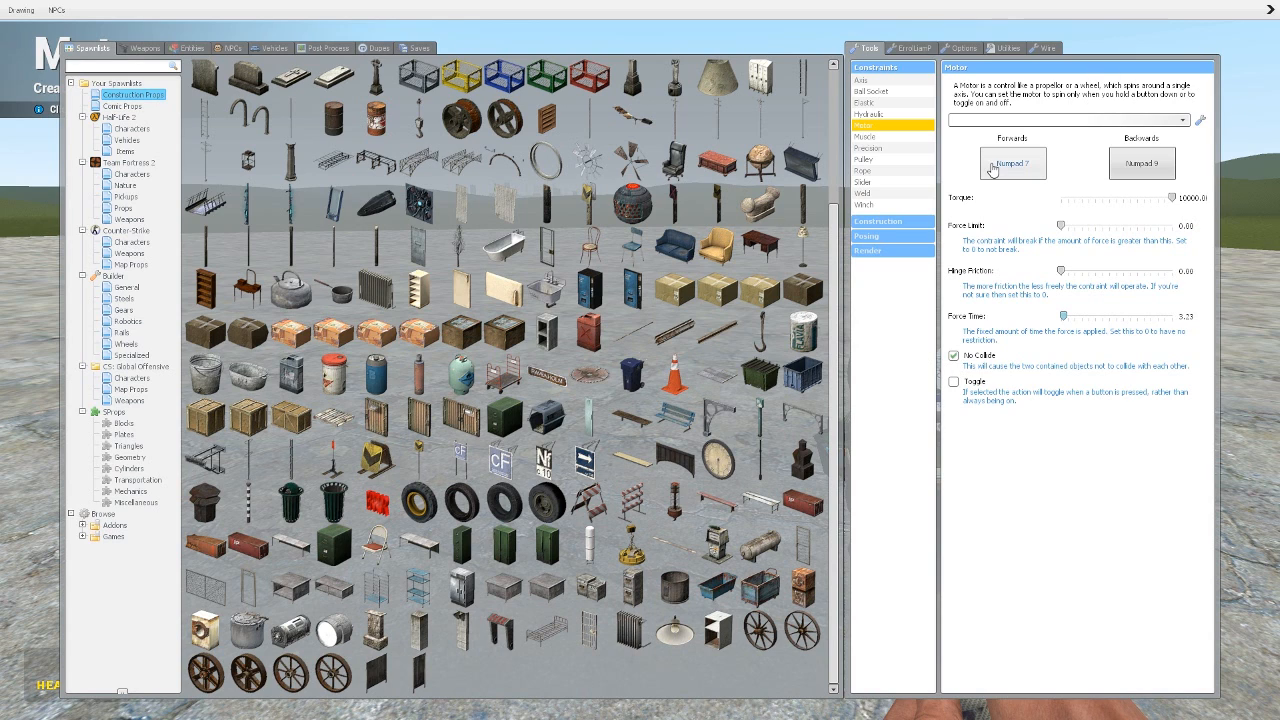
mouse_move(1135, 178)
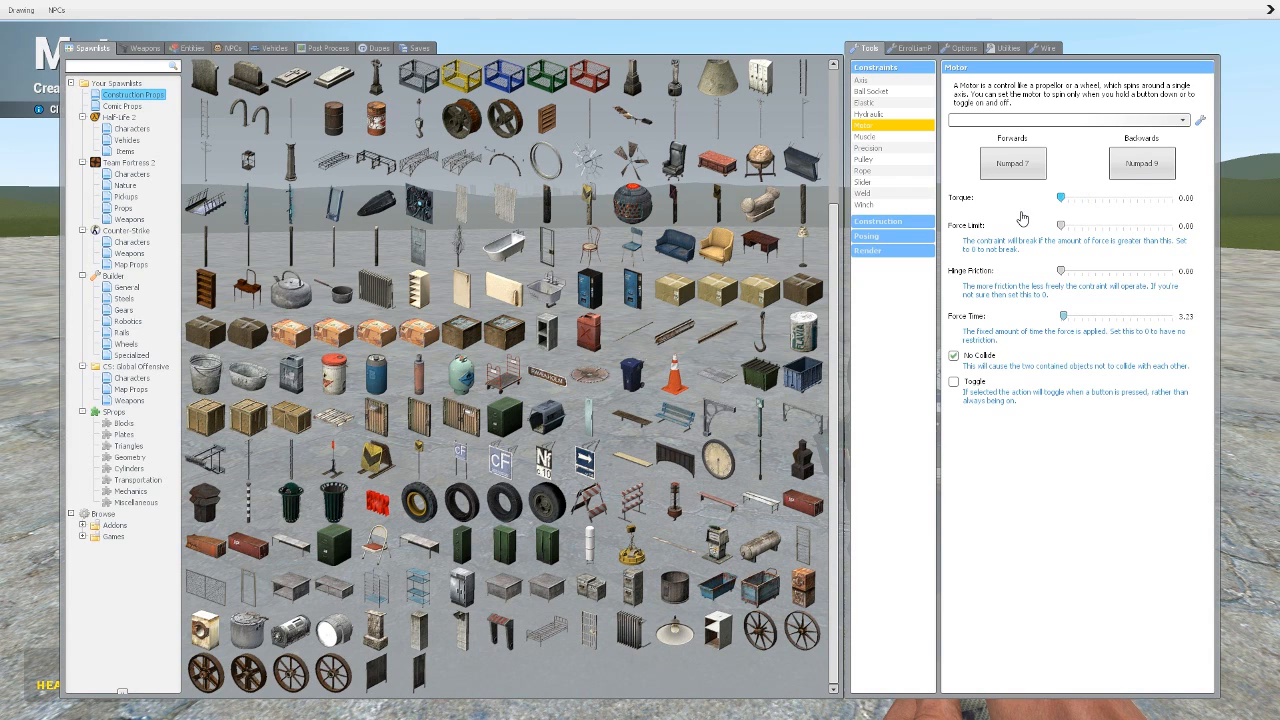
Raise Motor torque to maximum, enable Toggle, and allow the joined props to collide
left_click_drag(1065, 198, 1143, 198)
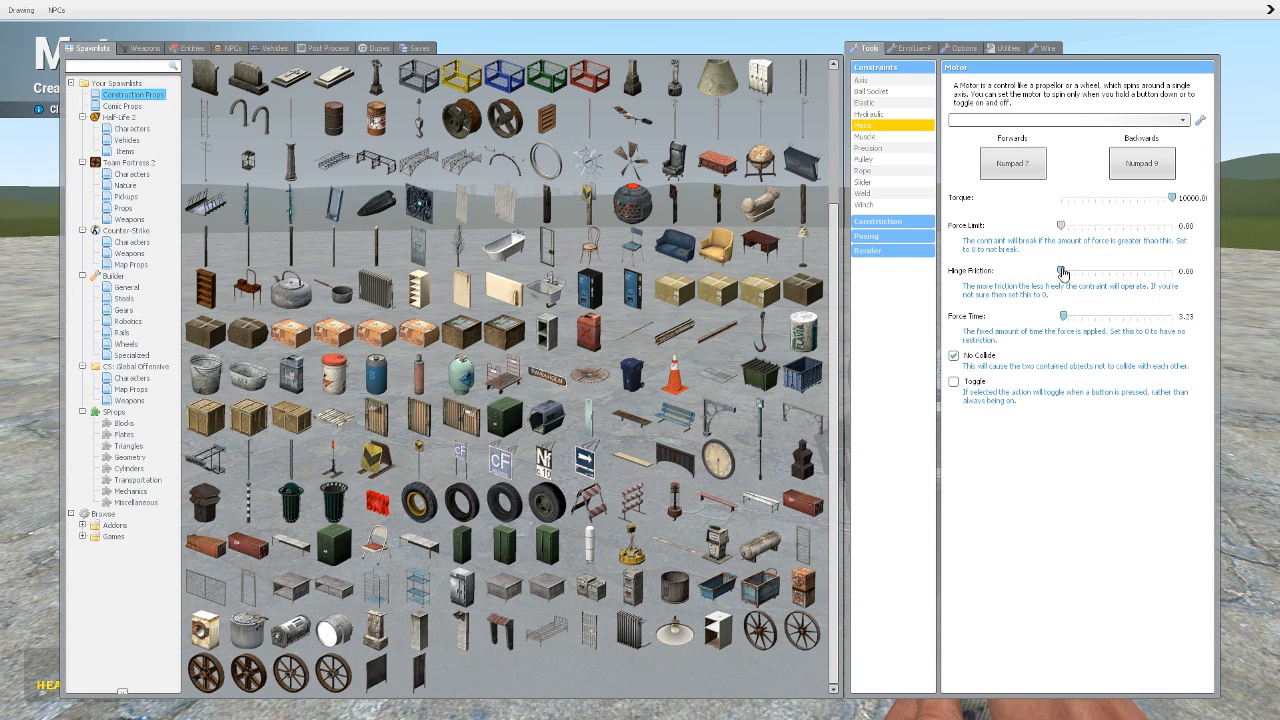
mouse_move(1063, 316)
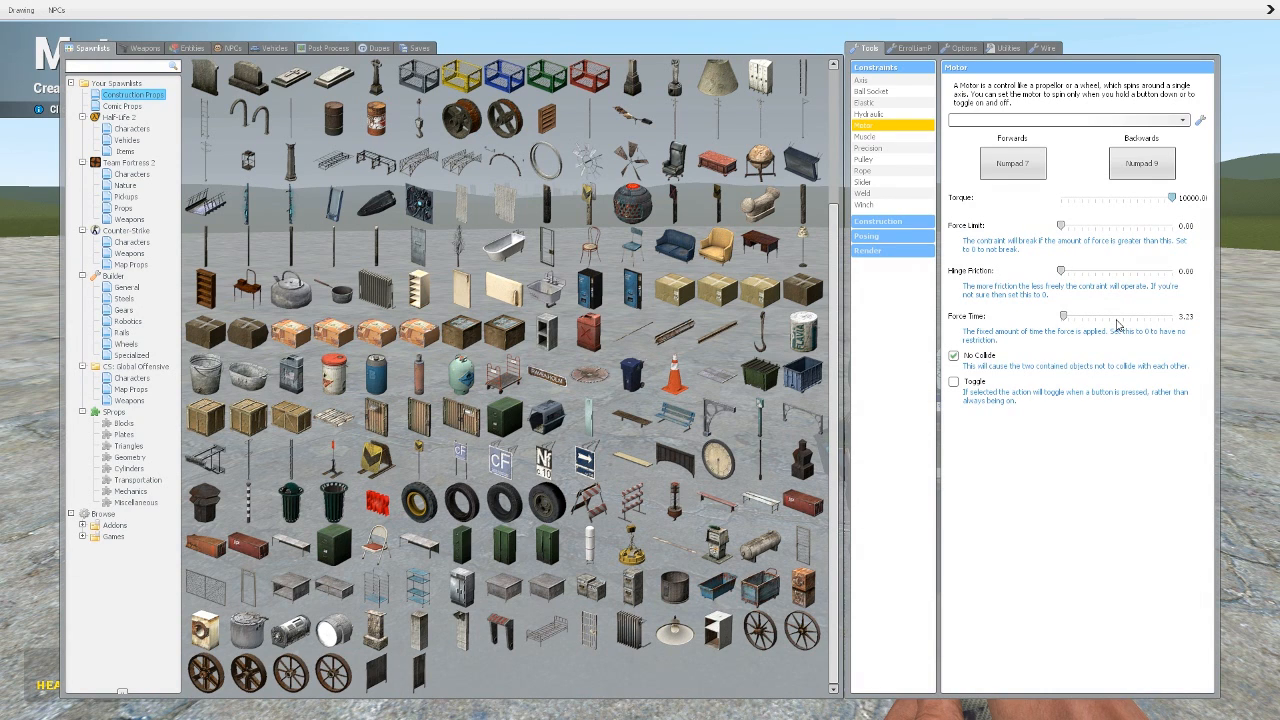
mouse_move(1174, 320)
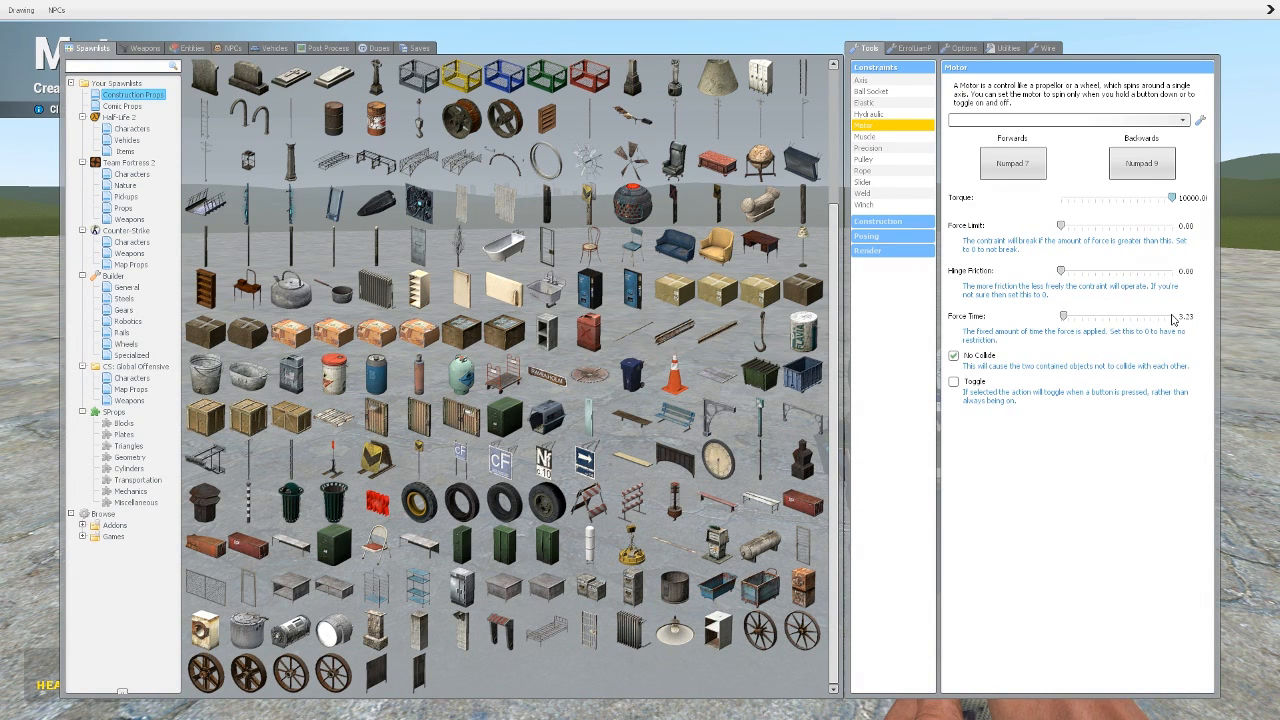
mouse_move(1073, 325)
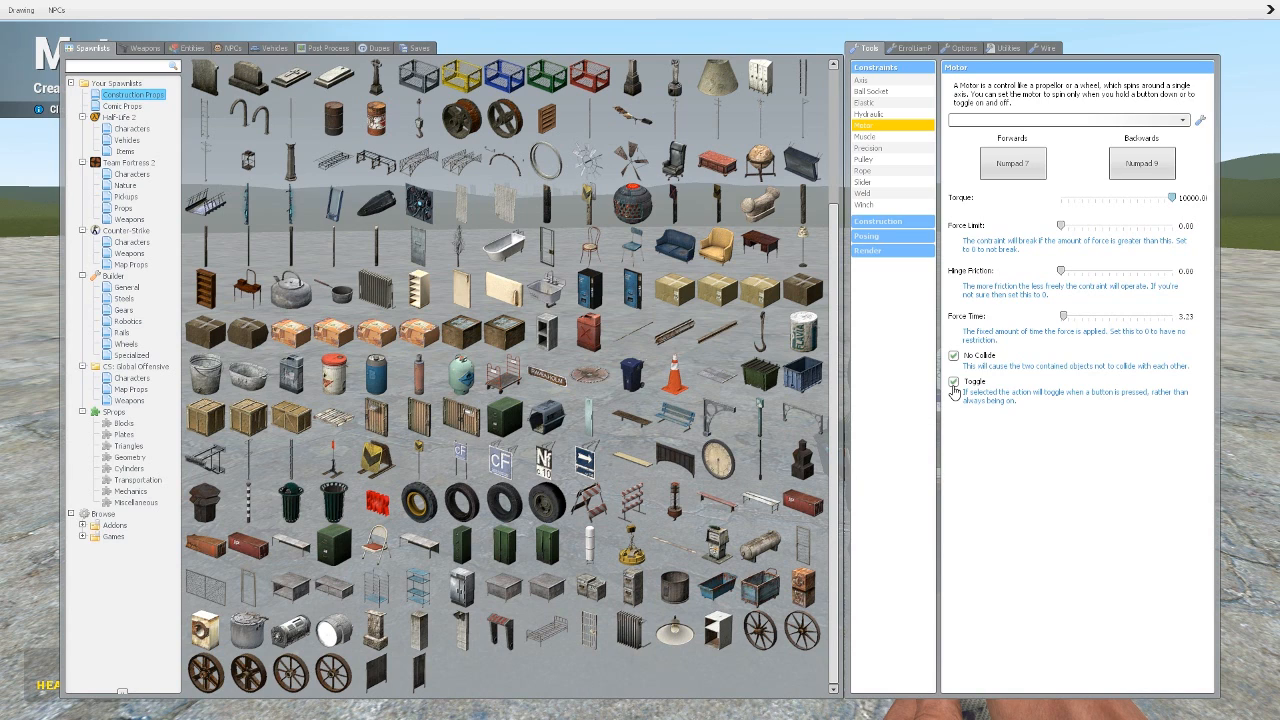
left_click(953, 388)
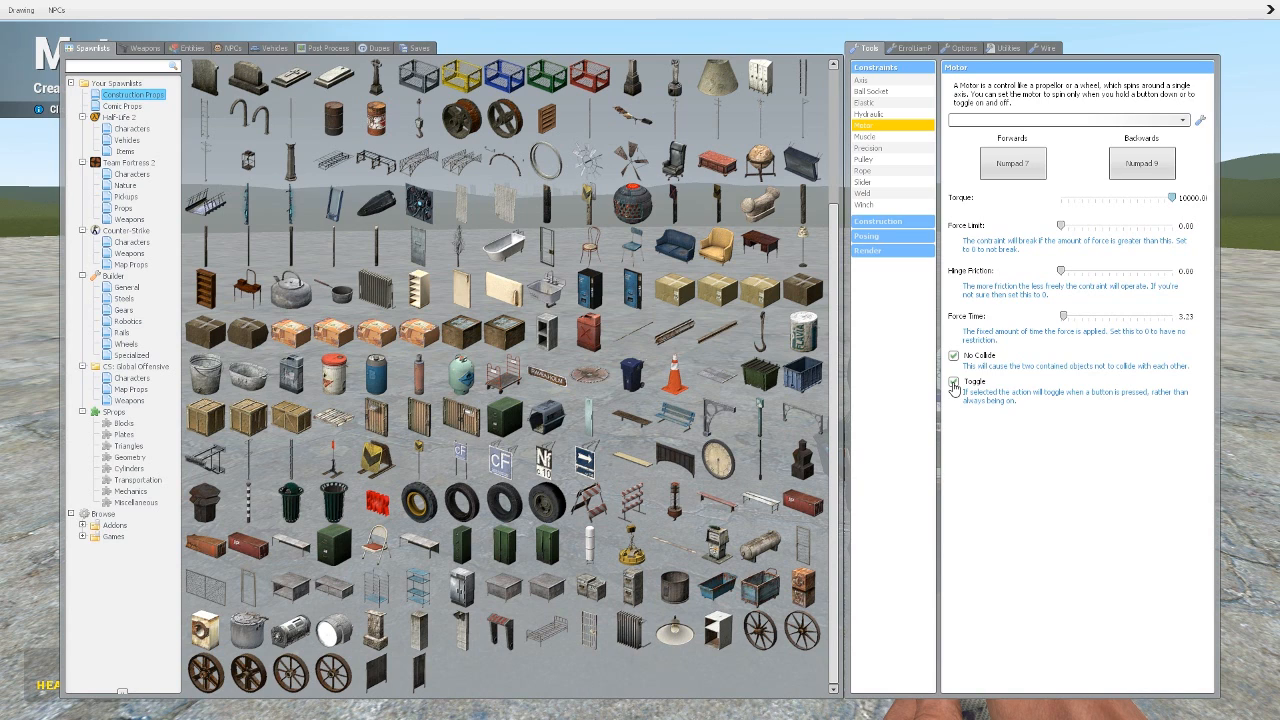
left_click(952, 382)
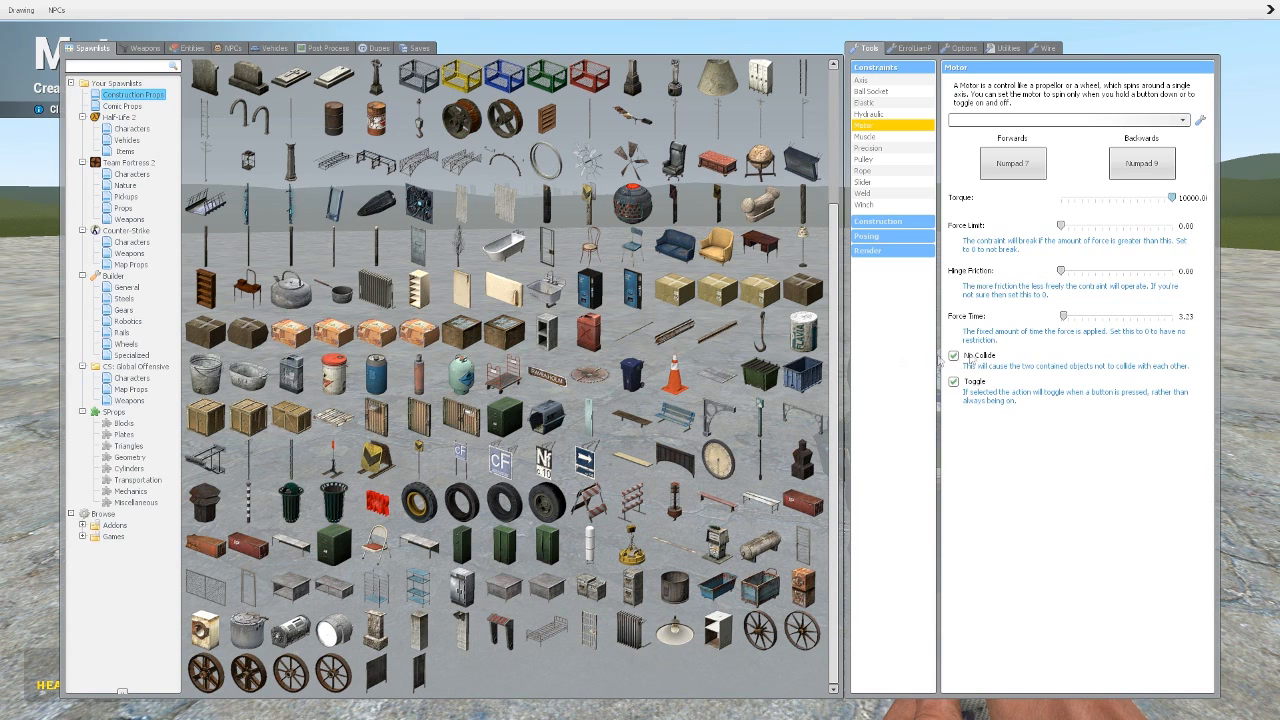
left_click(952, 360)
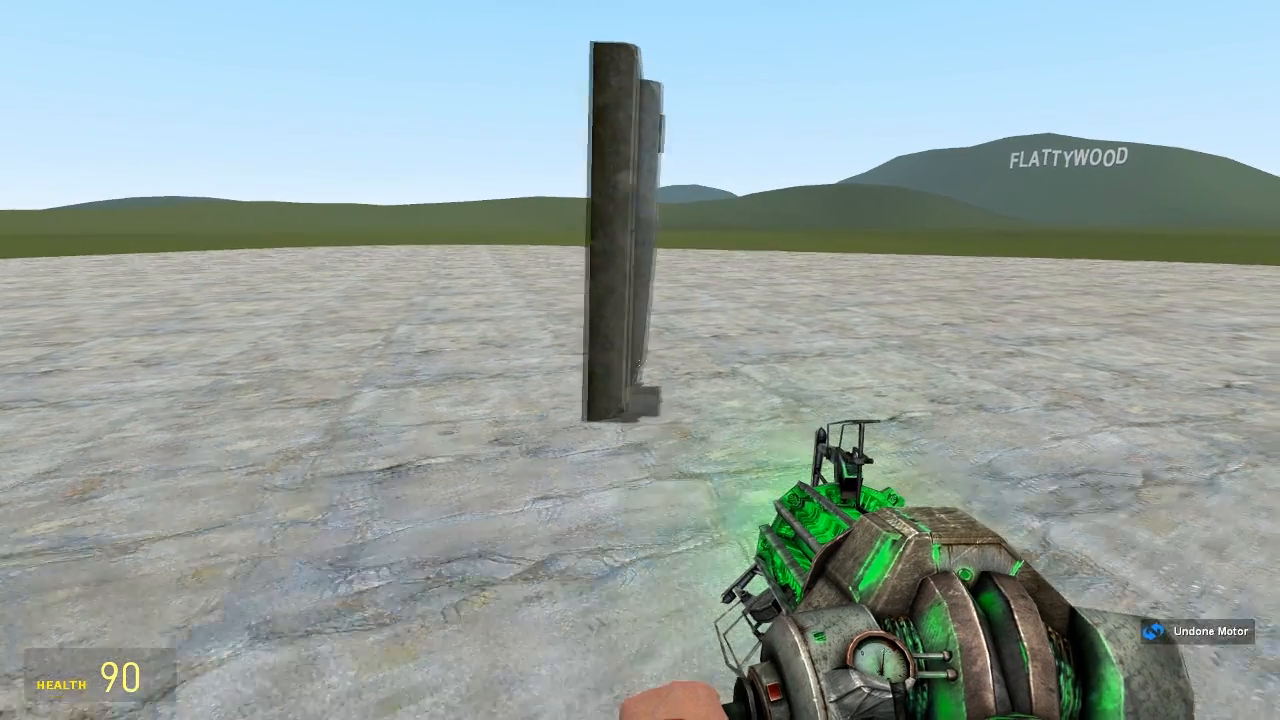
Reopen the Motor tool settings after undoing the slab motor
key("q")
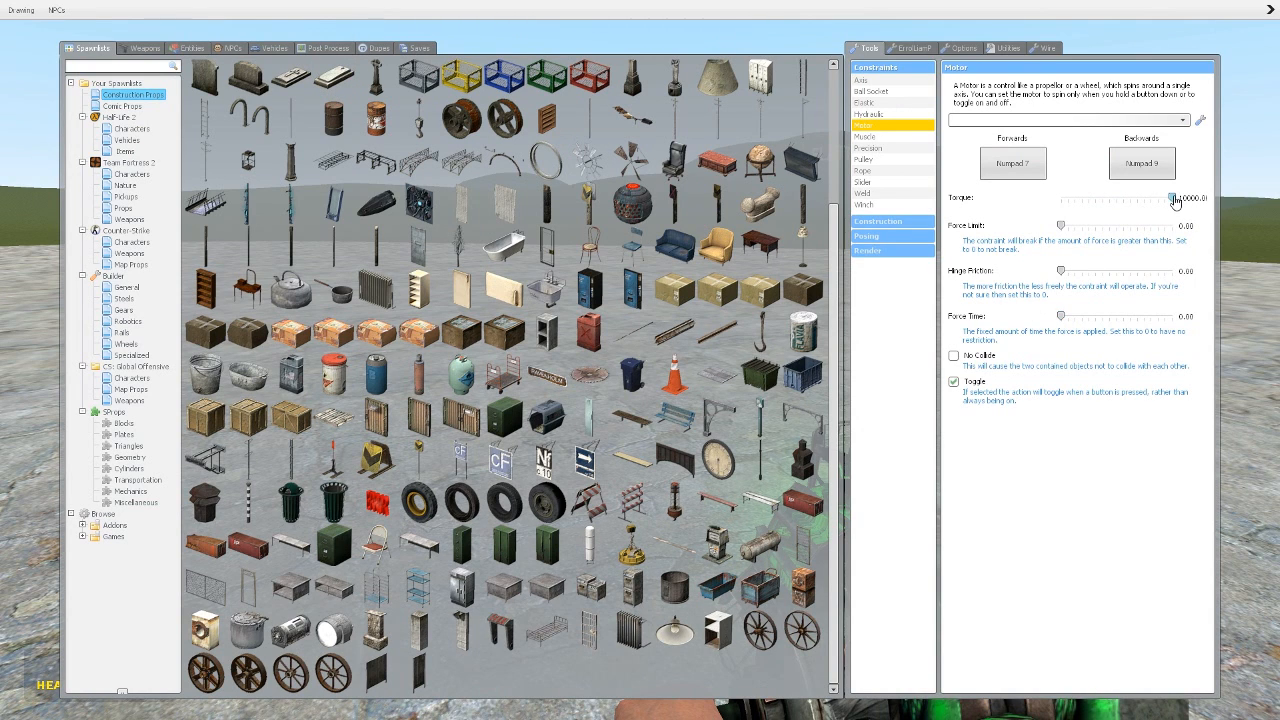
Set Motor torque to 10000, keeping collisions allowed, Toggle on and Force Time 0
left_click(953, 355)
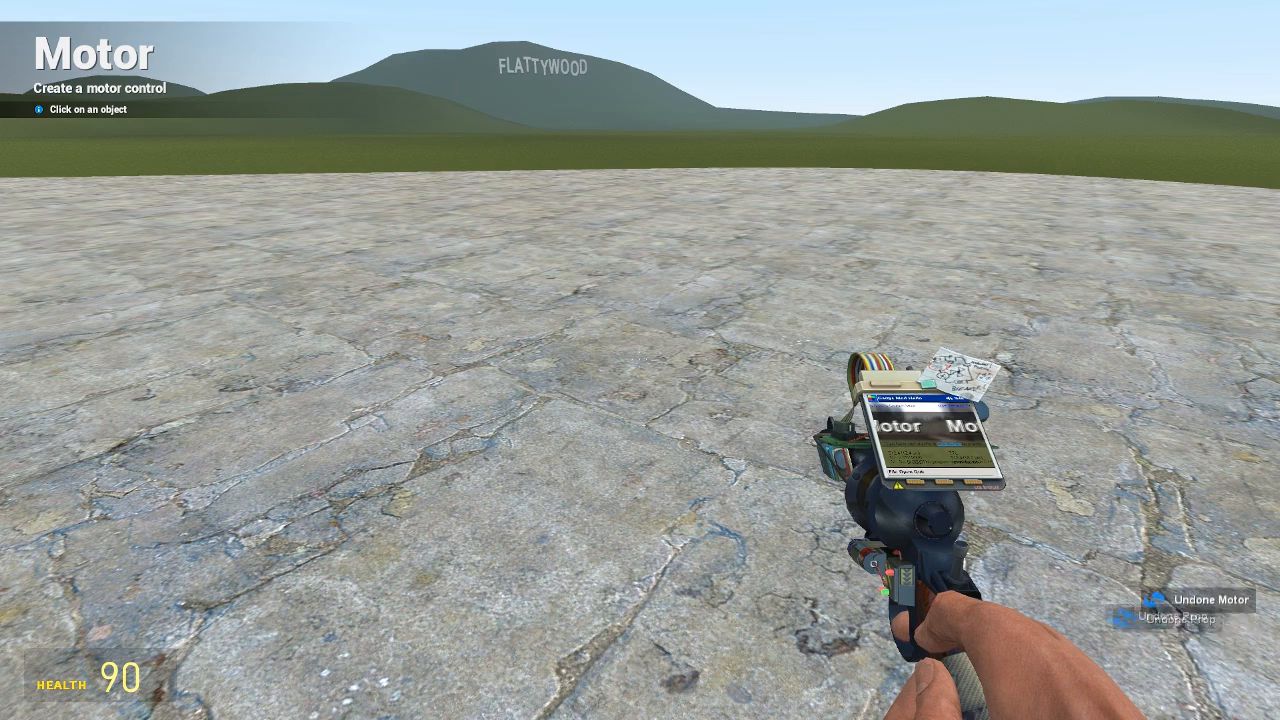
Reopen the Motor tool settings with the Flatgrass floor cleared
key("q")
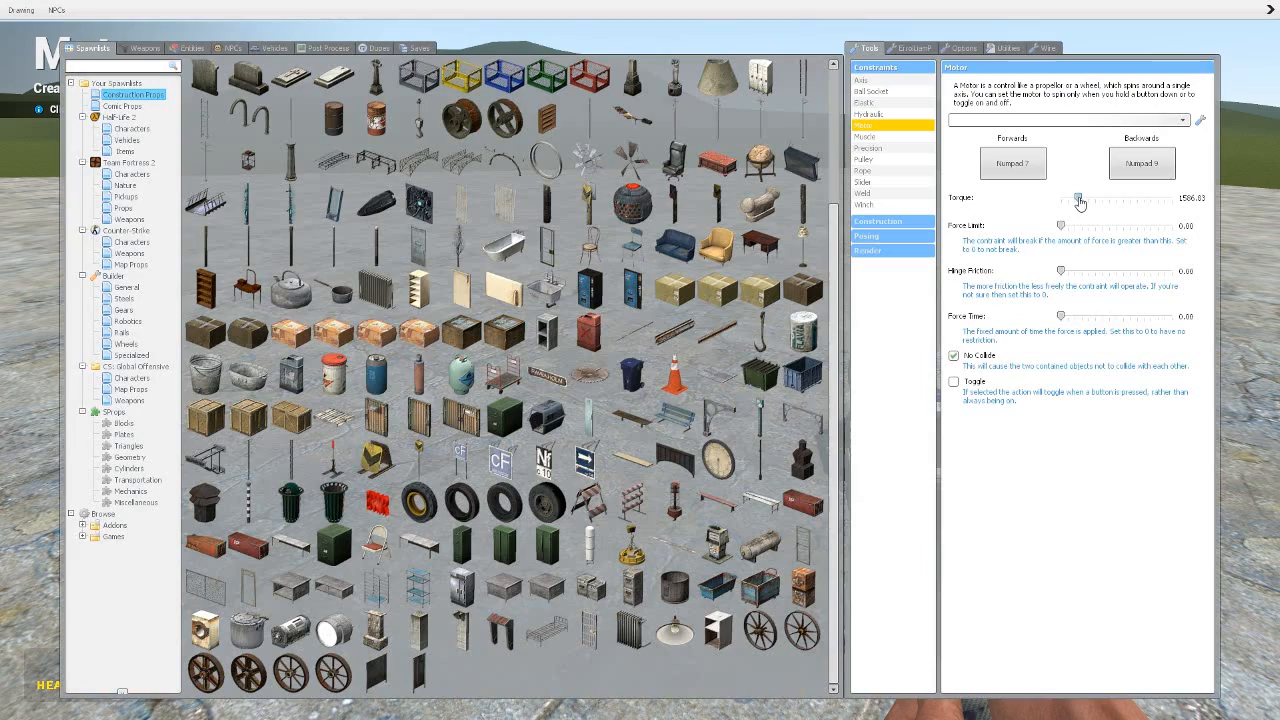
Lower Motor torque to about 1586 and re-capture the Forward key binding
left_click(1012, 163)
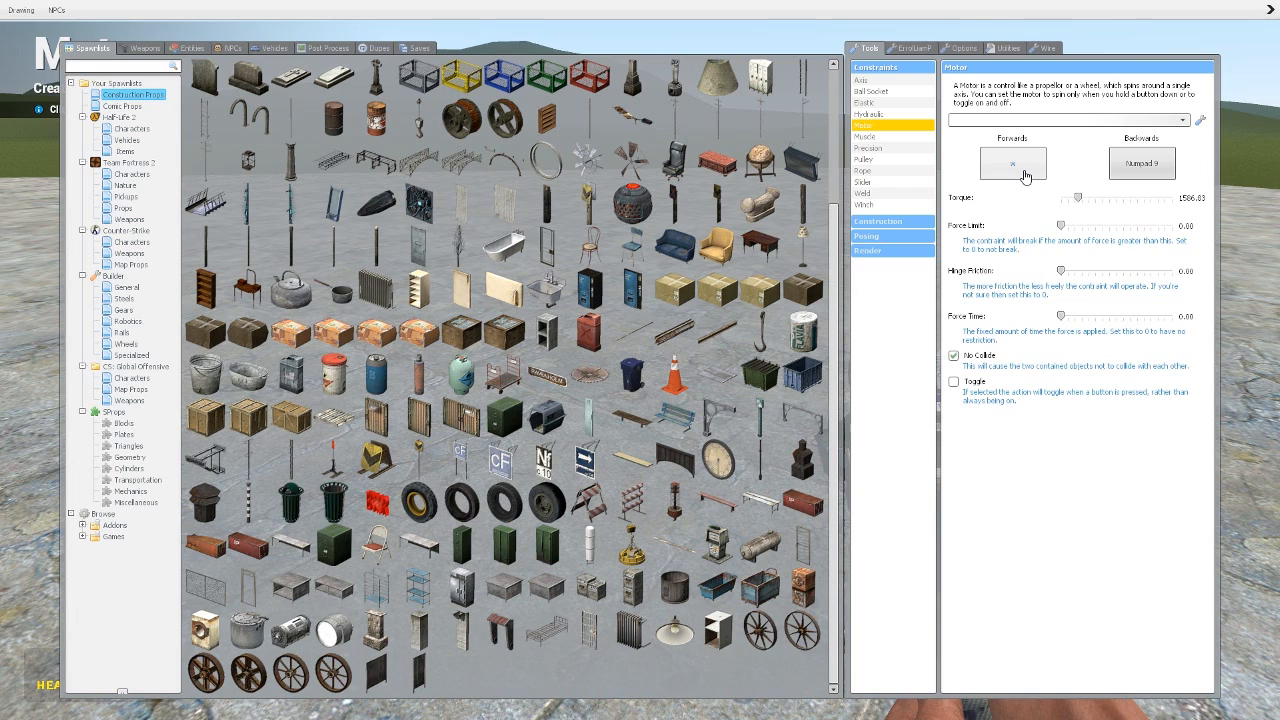
left_click(1012, 163)
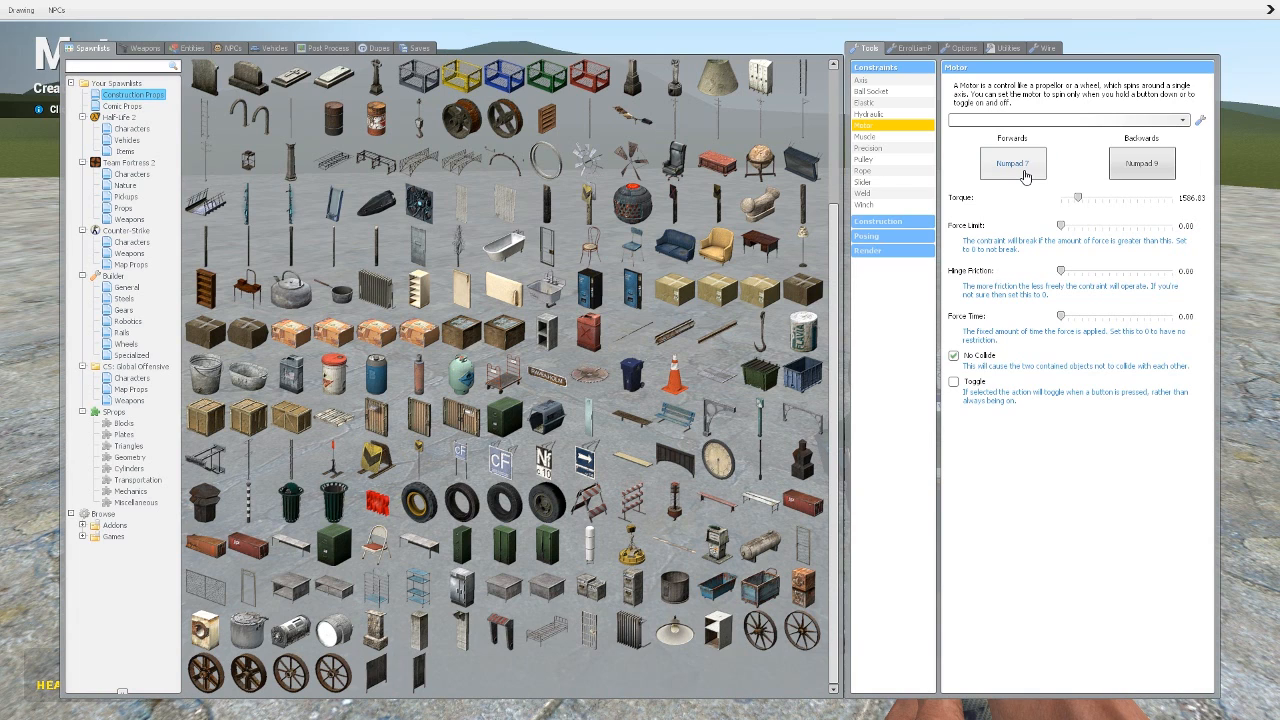